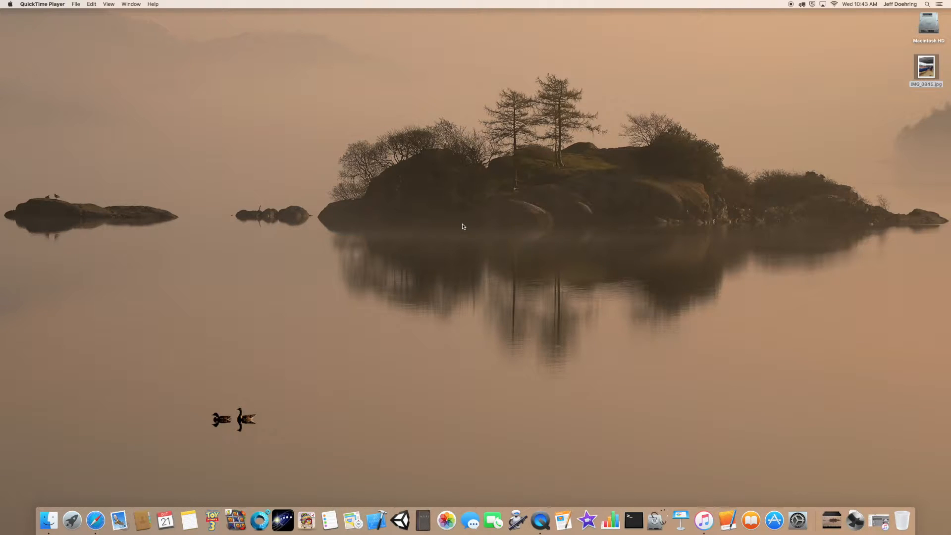
mouse_move(508, 348)
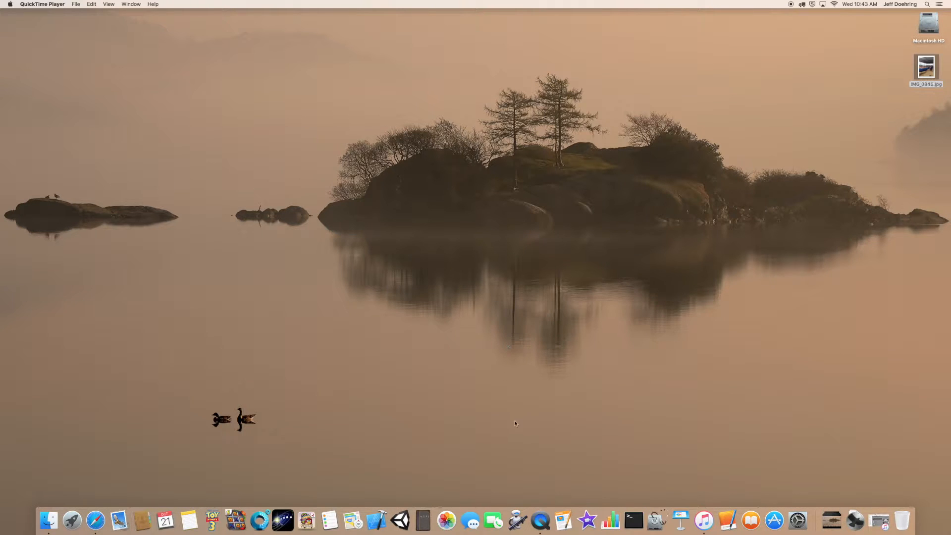
mouse_move(517, 448)
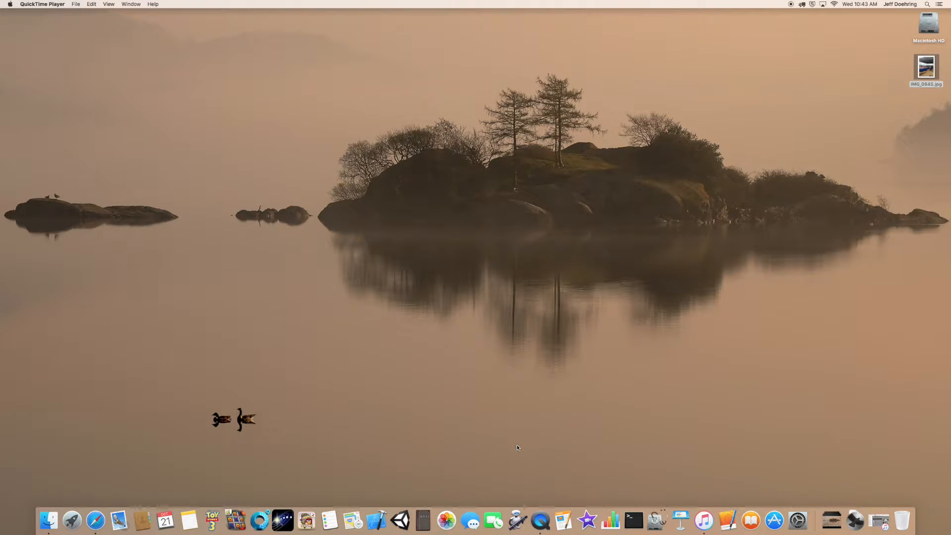
mouse_move(507, 435)
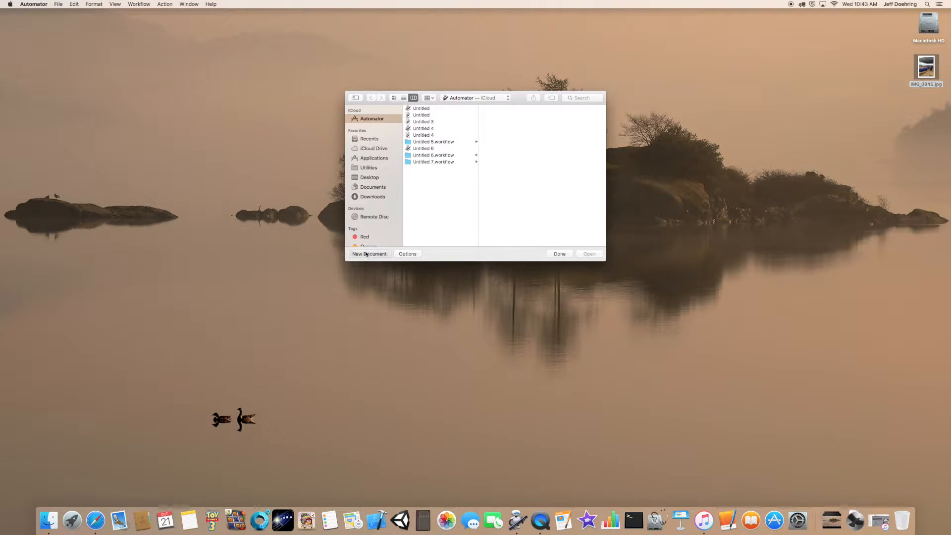
Create a new Automator document with the Folder Action type
left_click(368, 254)
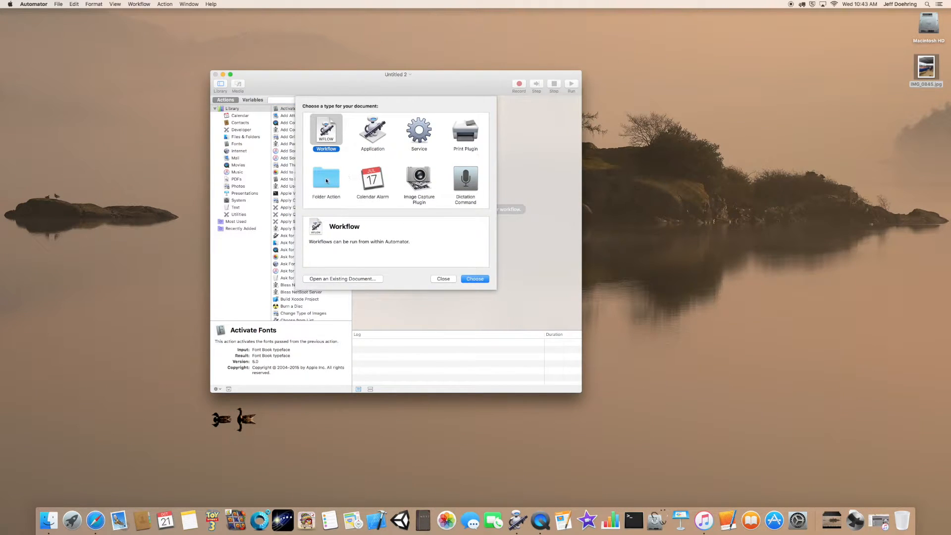
left_click(326, 180)
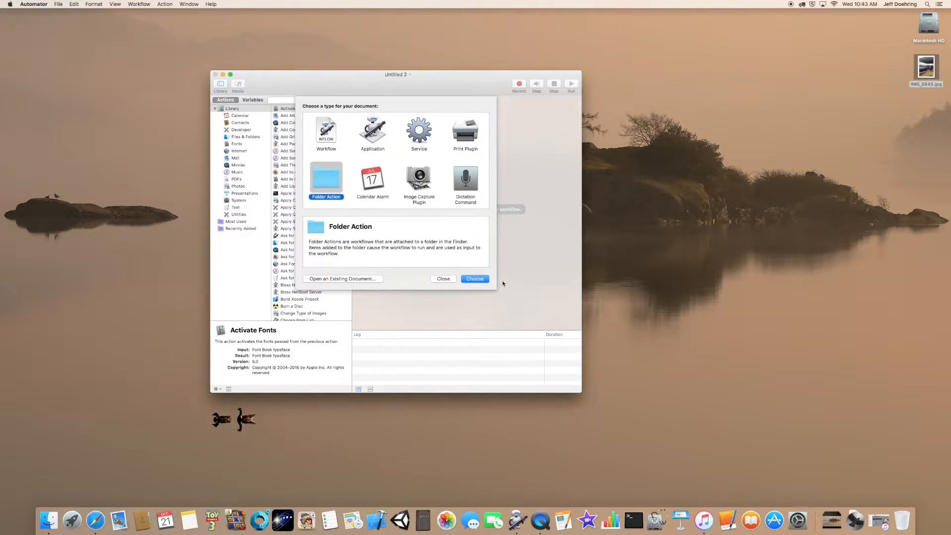
left_click(475, 279)
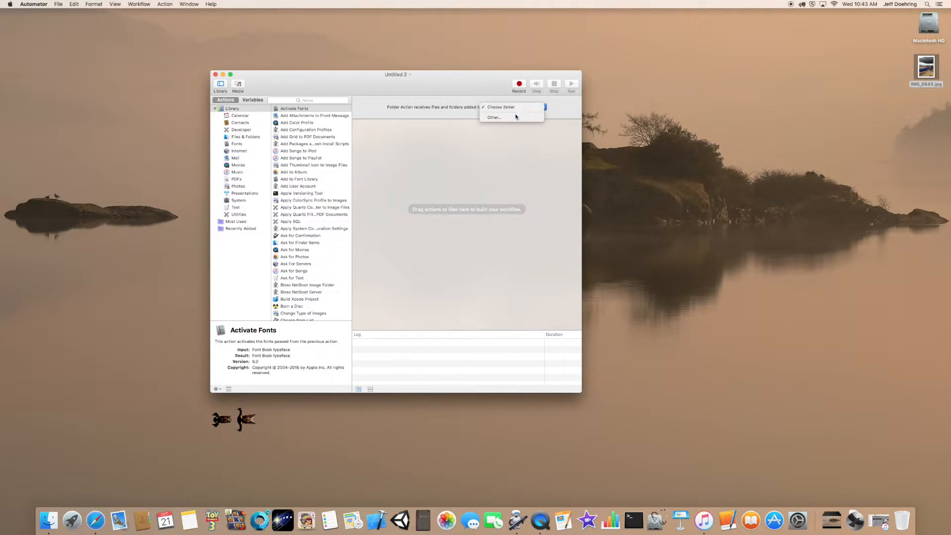
Create a Desktop folder named 'image convert' and make the Folder Action watch it
left_click(493, 117)
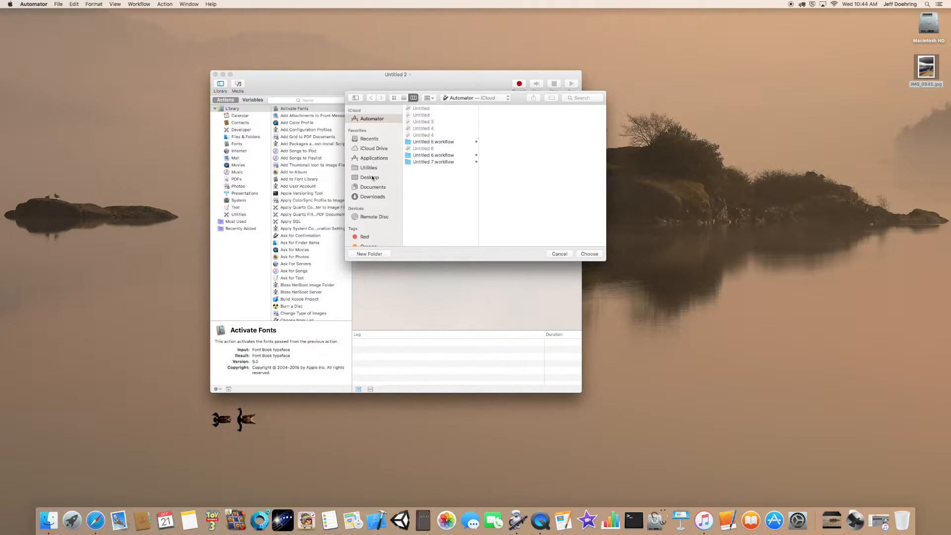
left_click(370, 254)
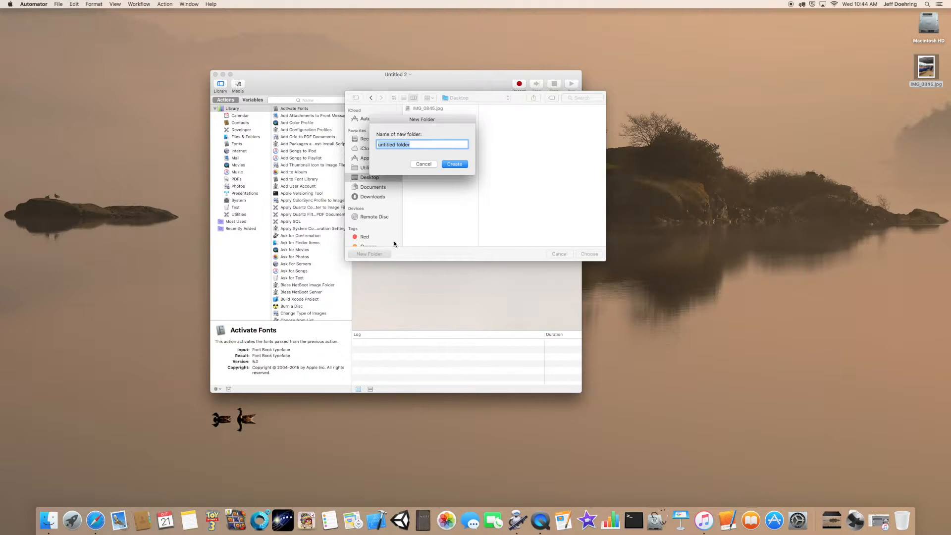
type("image conv")
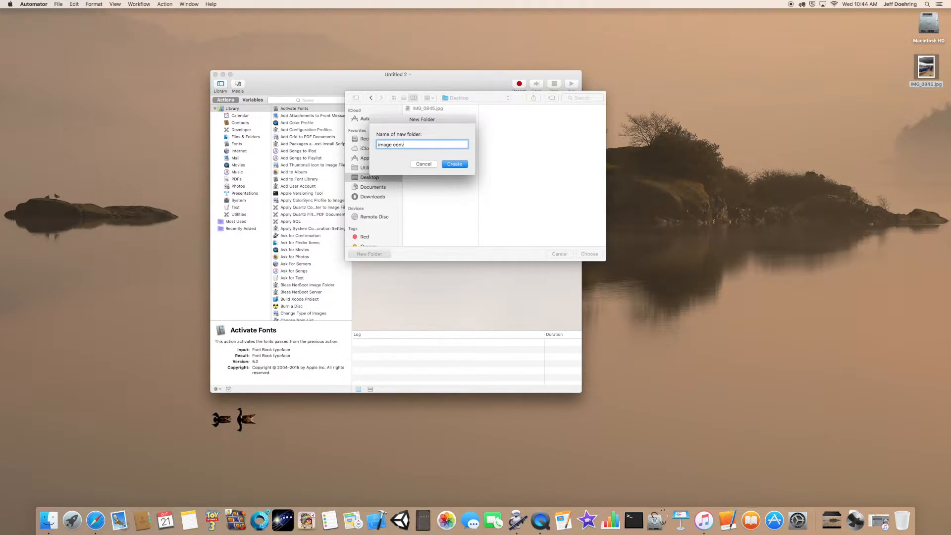
type("ert")
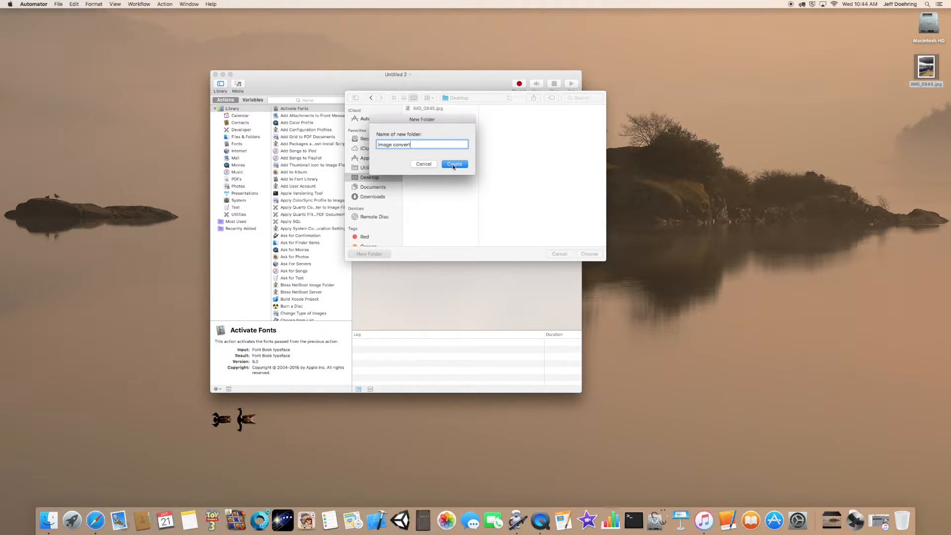
left_click(454, 164)
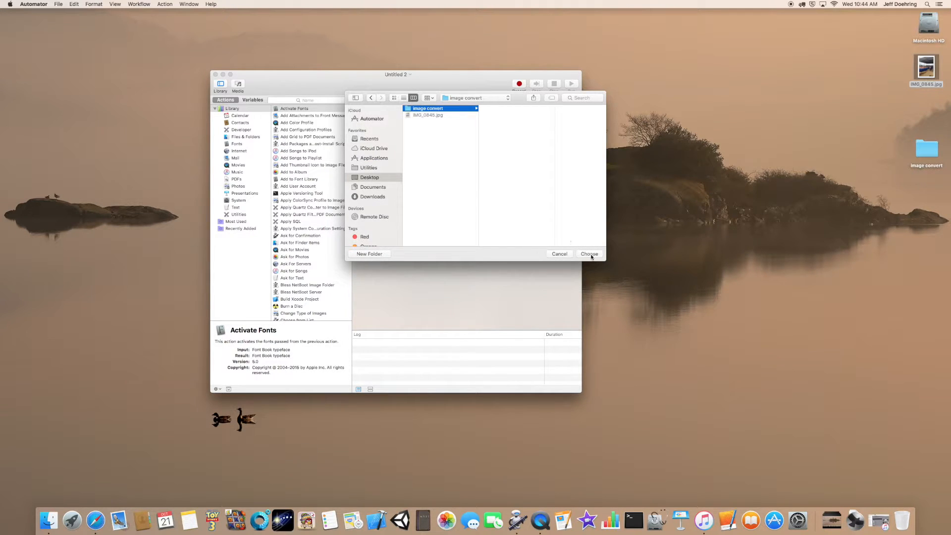
left_click(588, 254)
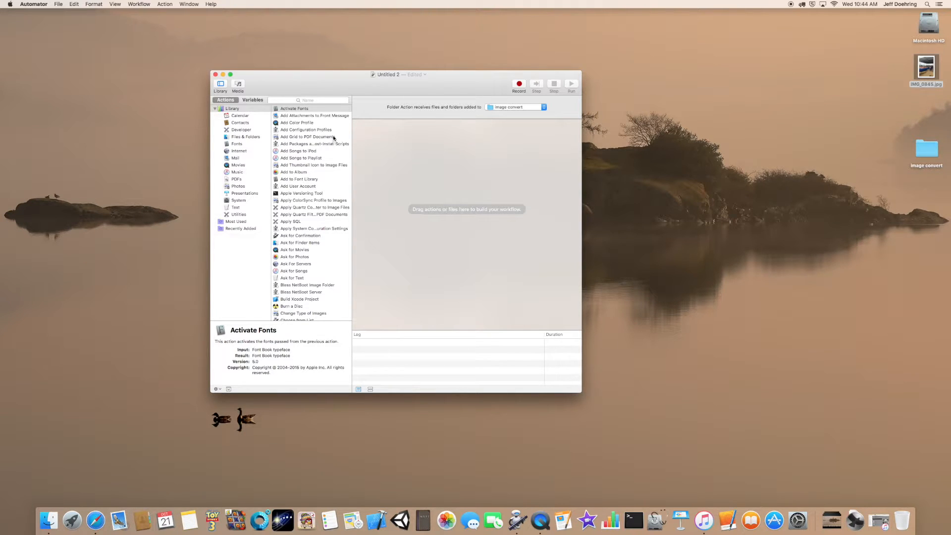
scroll("down", 3)
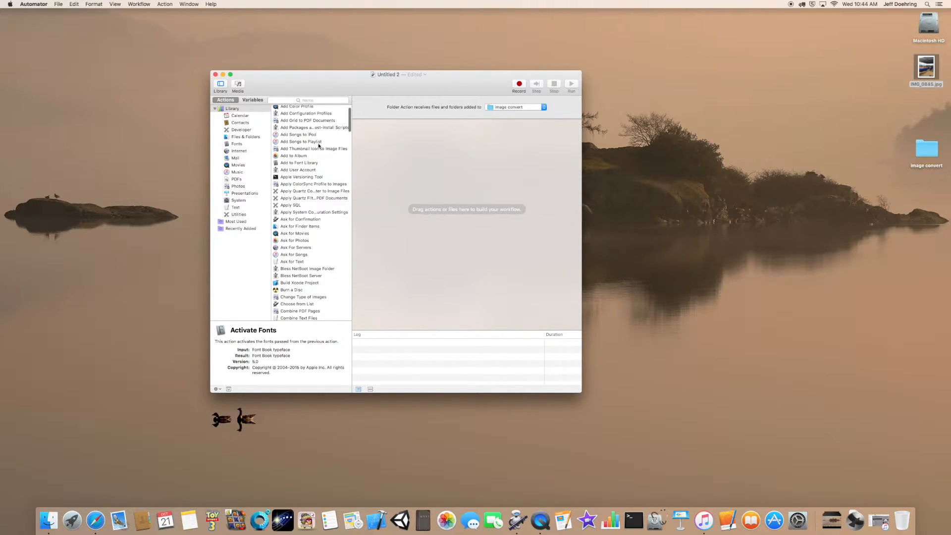
scroll("down", 3)
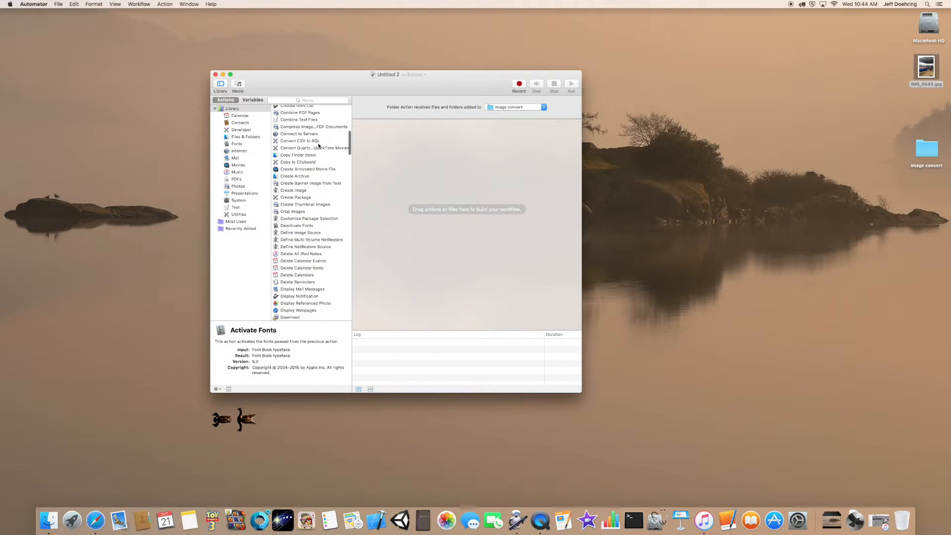
scroll("down", 3)
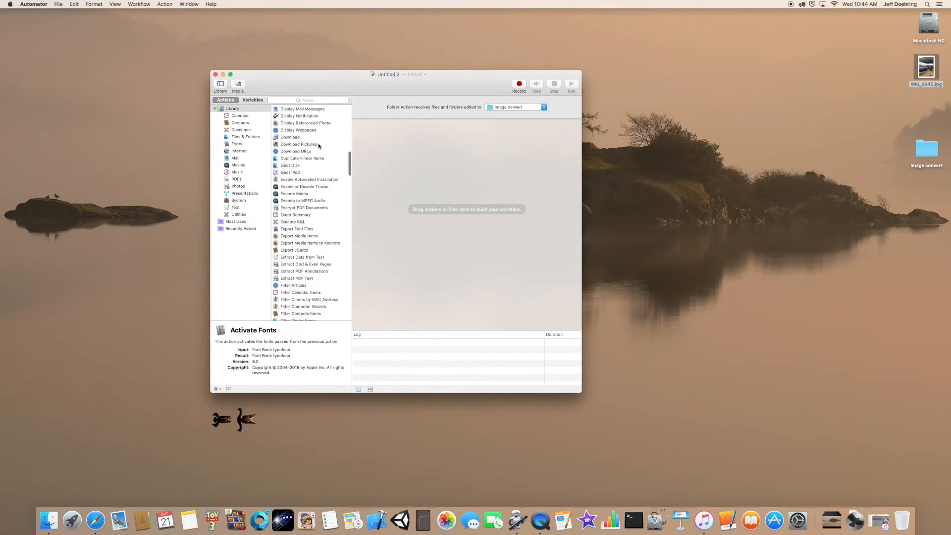
scroll("down", 3)
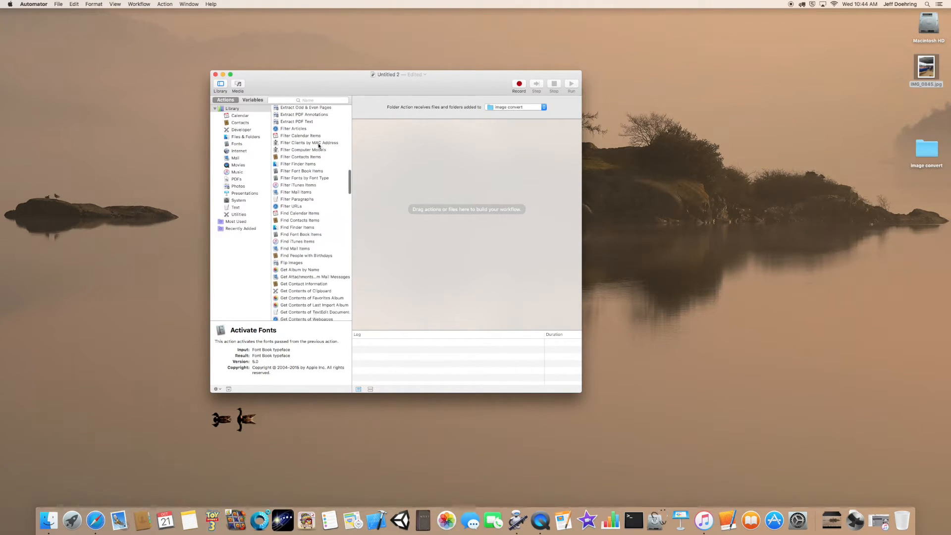
scroll("down", 3)
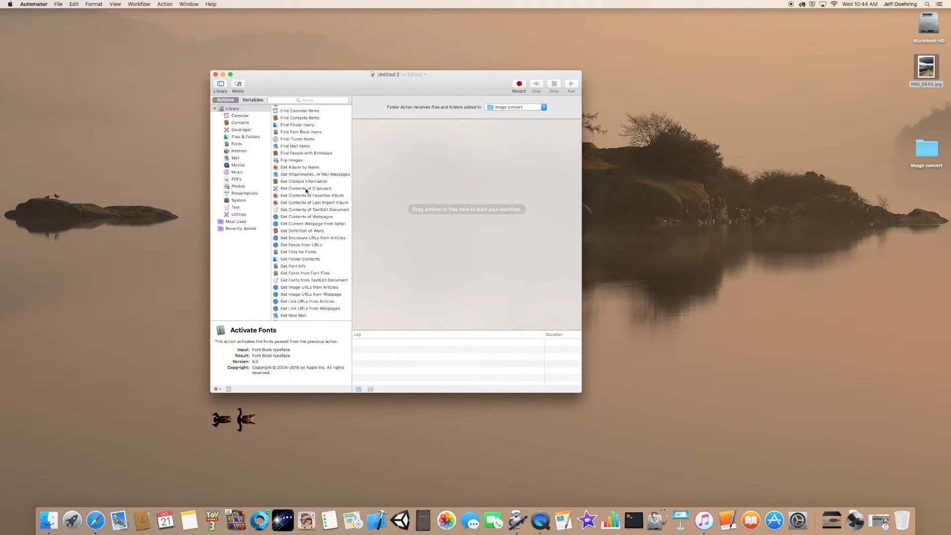
mouse_move(294, 174)
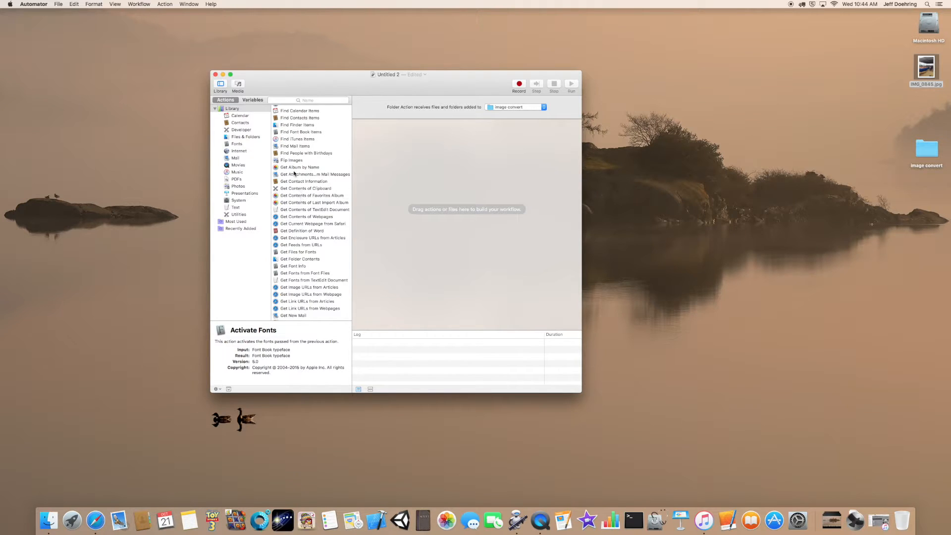
mouse_move(297, 197)
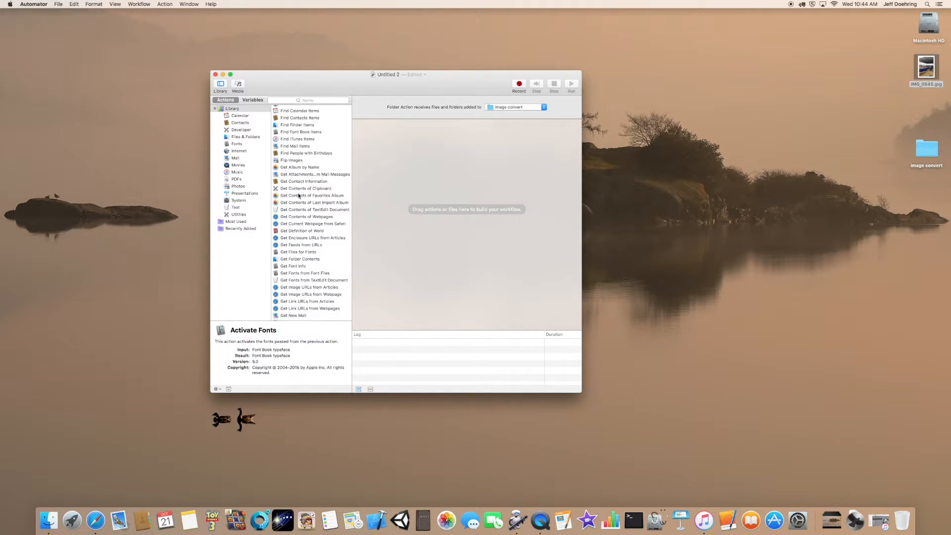
mouse_move(299, 248)
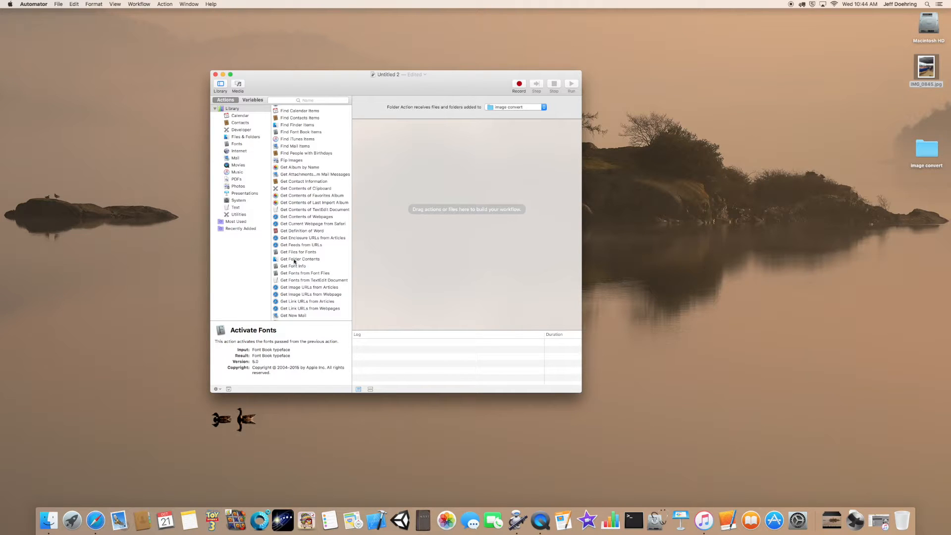
Add the Get Folder Contents action to the workflow
double_click(300, 259)
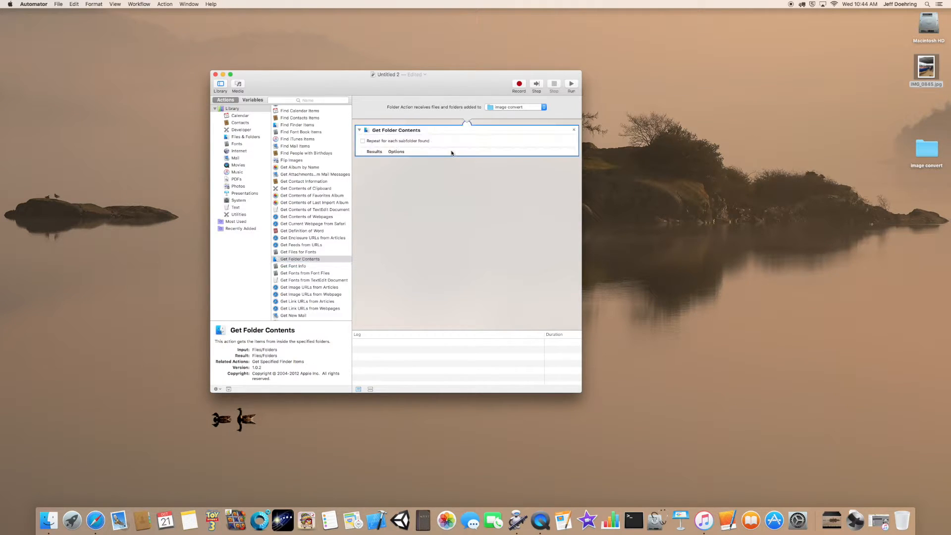
mouse_move(494, 150)
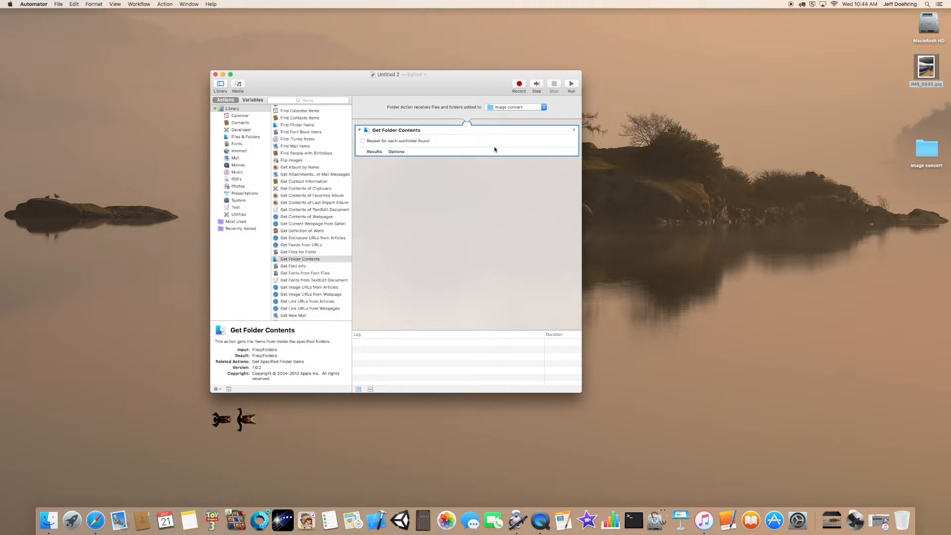
scroll("down", 3)
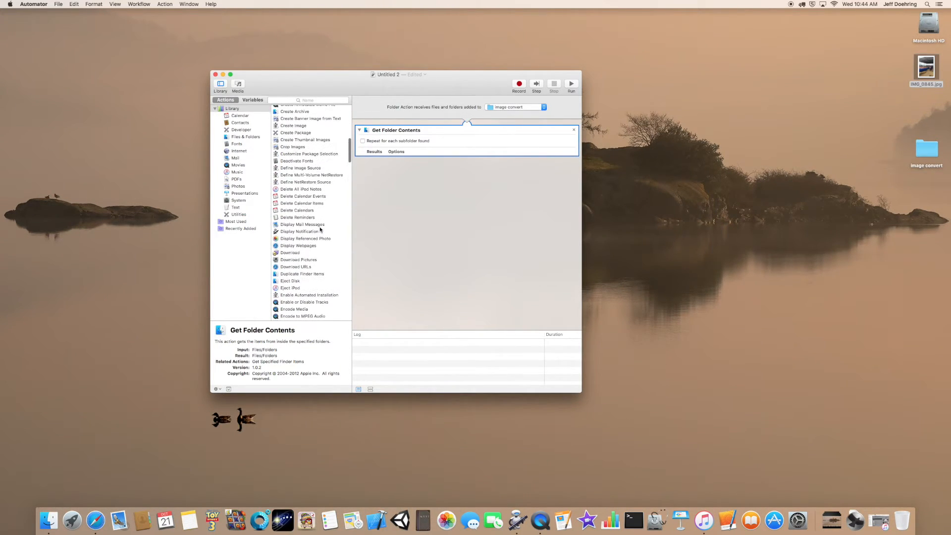
scroll("up", 3)
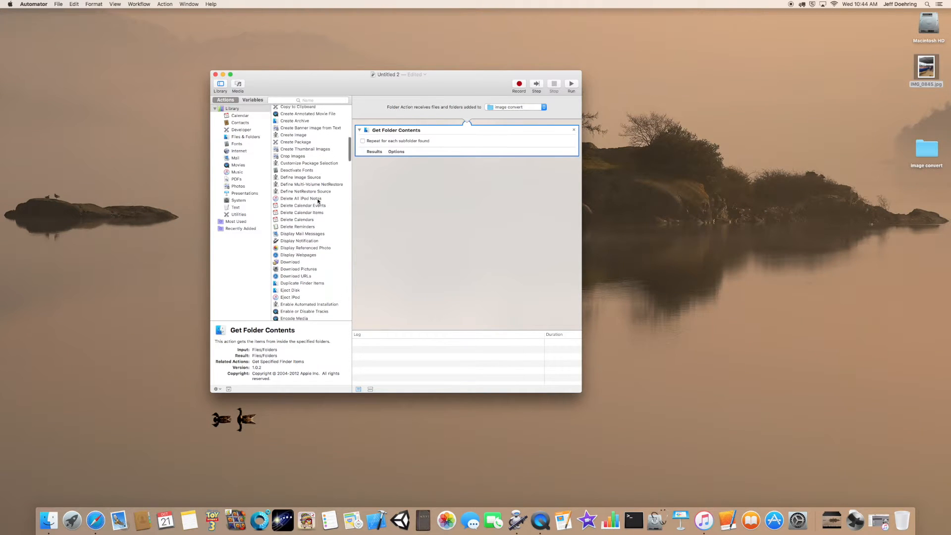
scroll("up", 3)
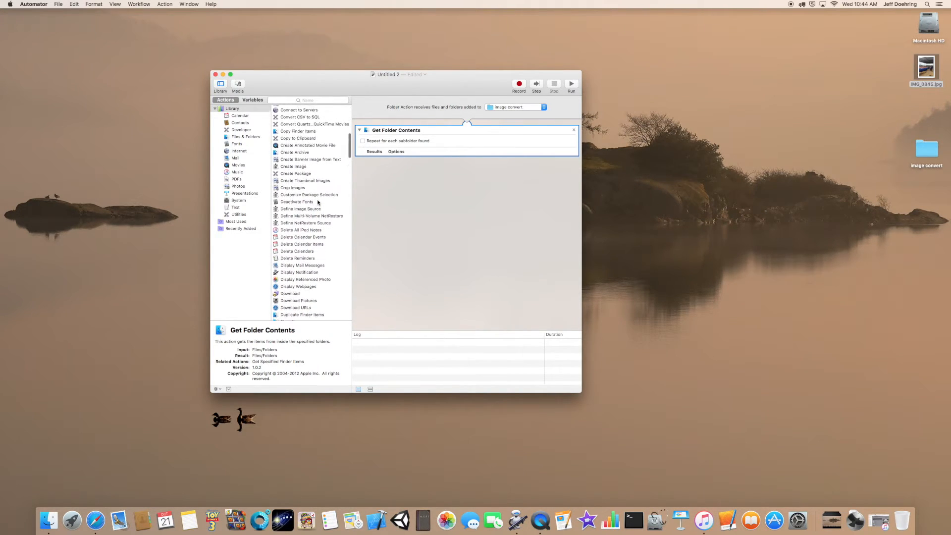
scroll("up", 3)
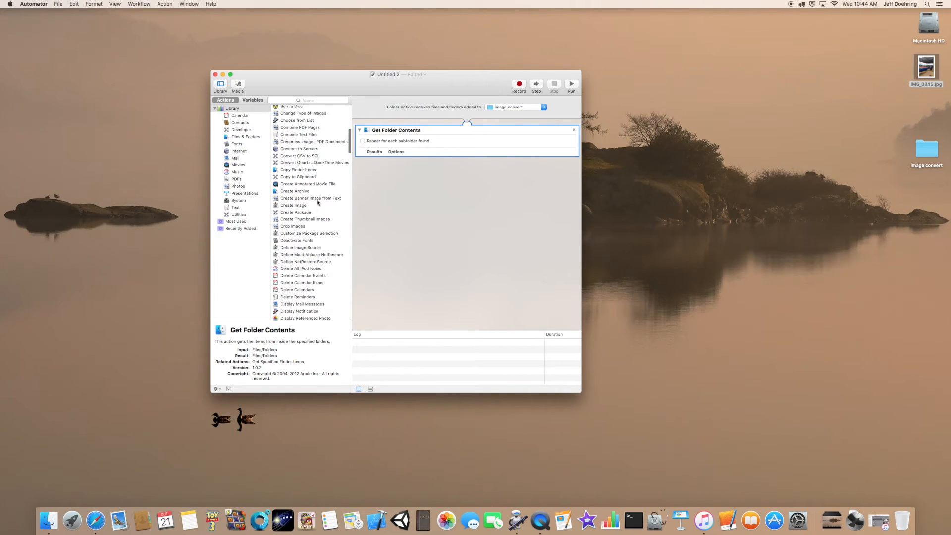
scroll("up", 3)
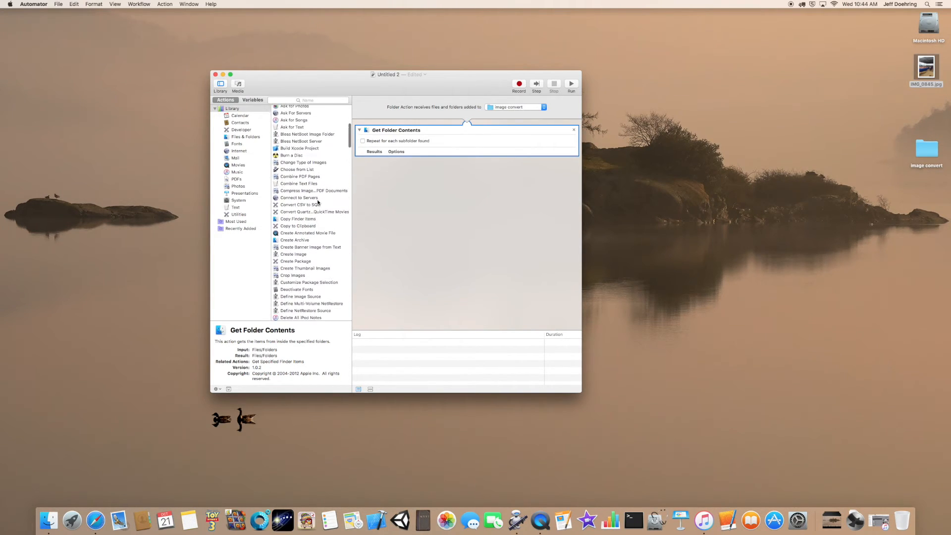
scroll("down", 3)
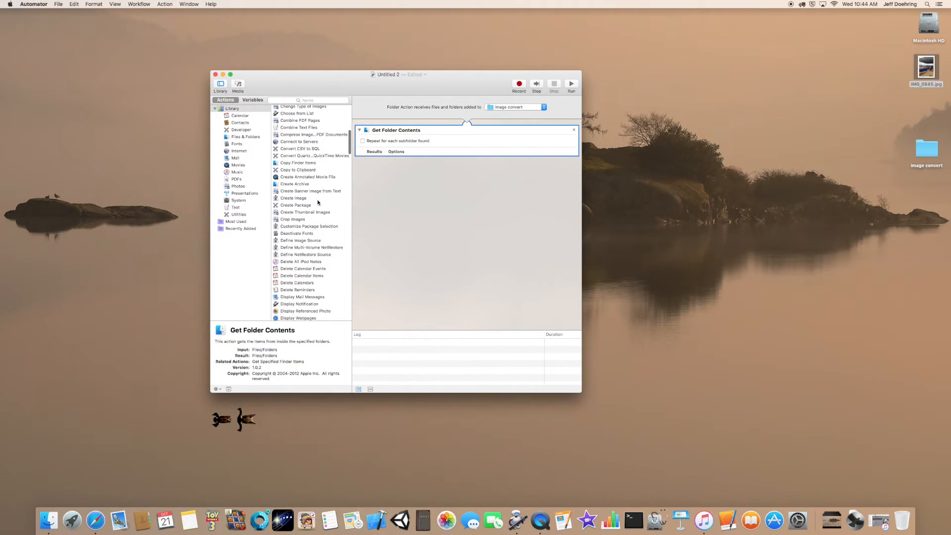
scroll("down", 3)
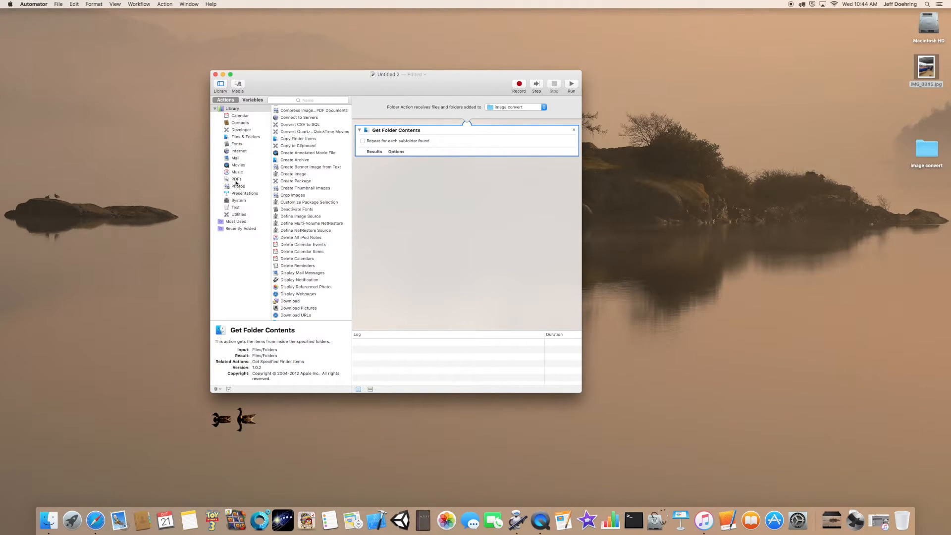
Select Change Type of Images from the Photos actions in the Library
left_click(232, 108)
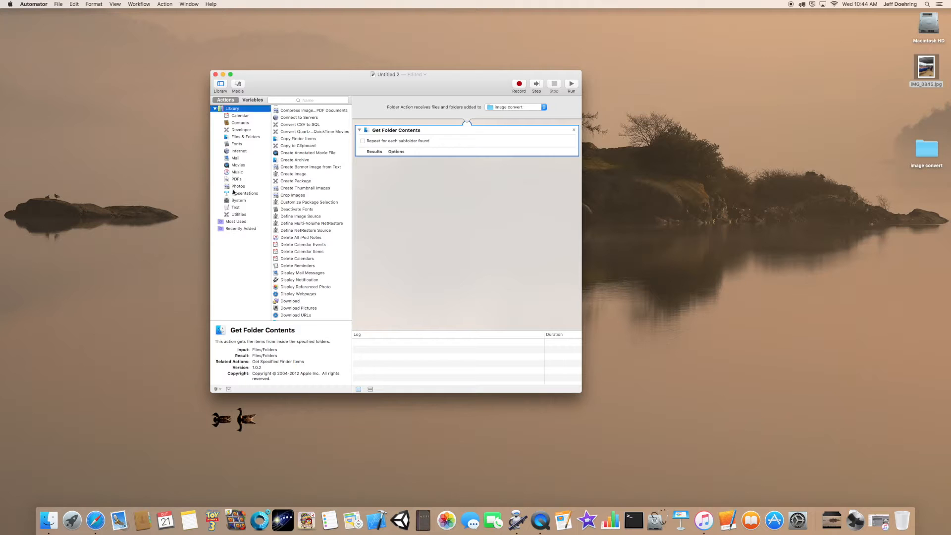
left_click(238, 187)
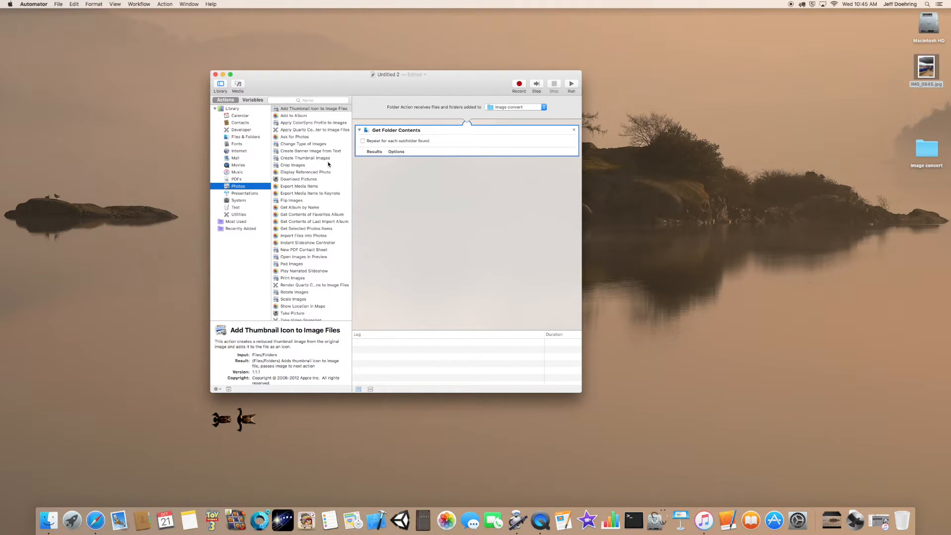
mouse_move(320, 190)
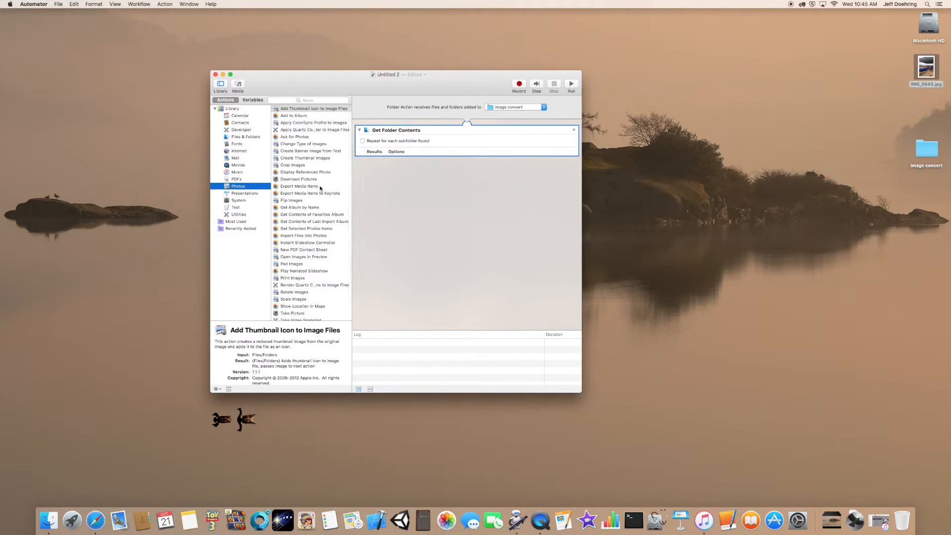
left_click(303, 144)
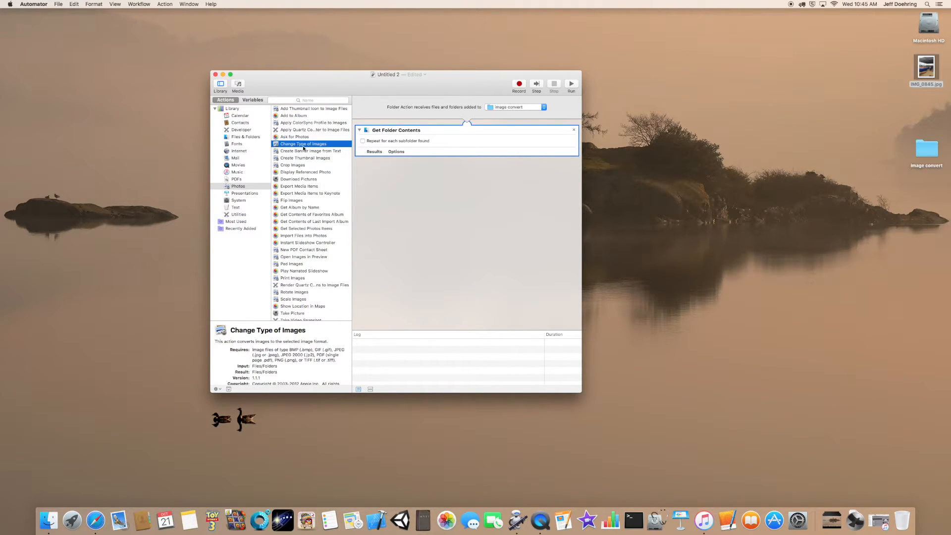
Add Change Type of Images, accepting the automatic Copy Finder Items step to the Desktop
double_click(303, 144)
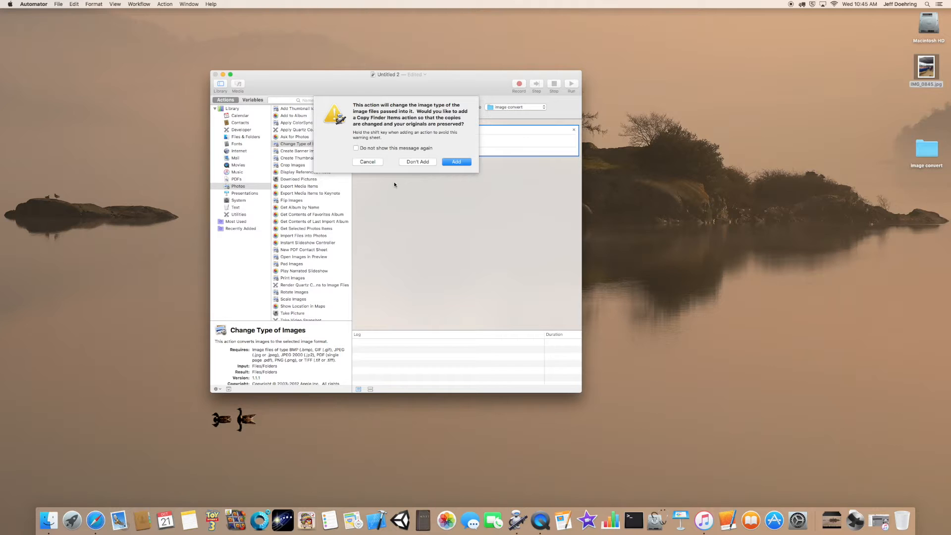
mouse_move(431, 171)
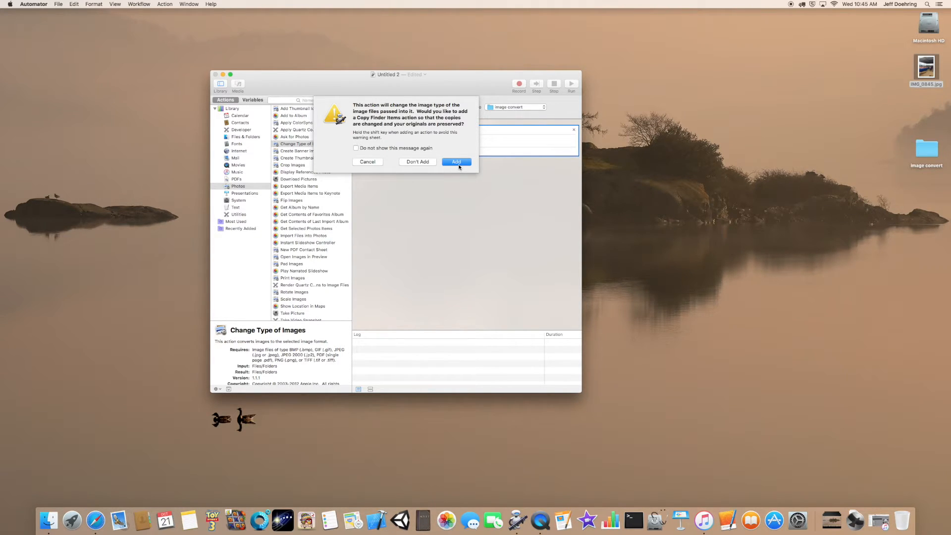
mouse_move(458, 163)
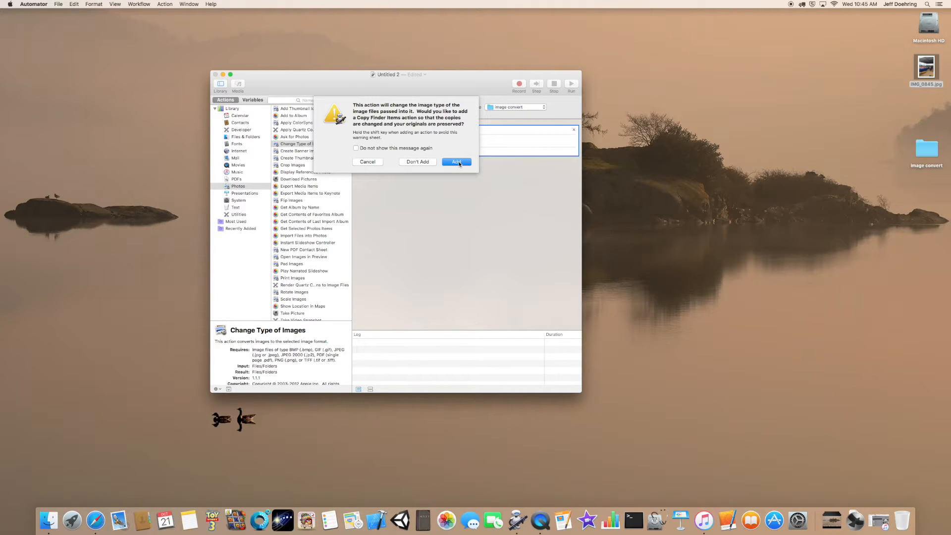
left_click(456, 162)
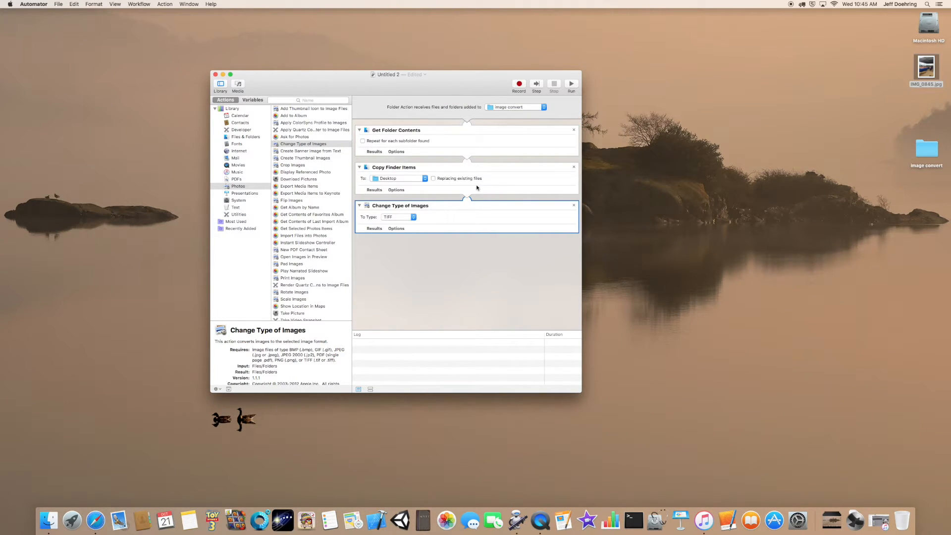
Change the Change Type of Images output format from TIFF to PNG
left_click(398, 217)
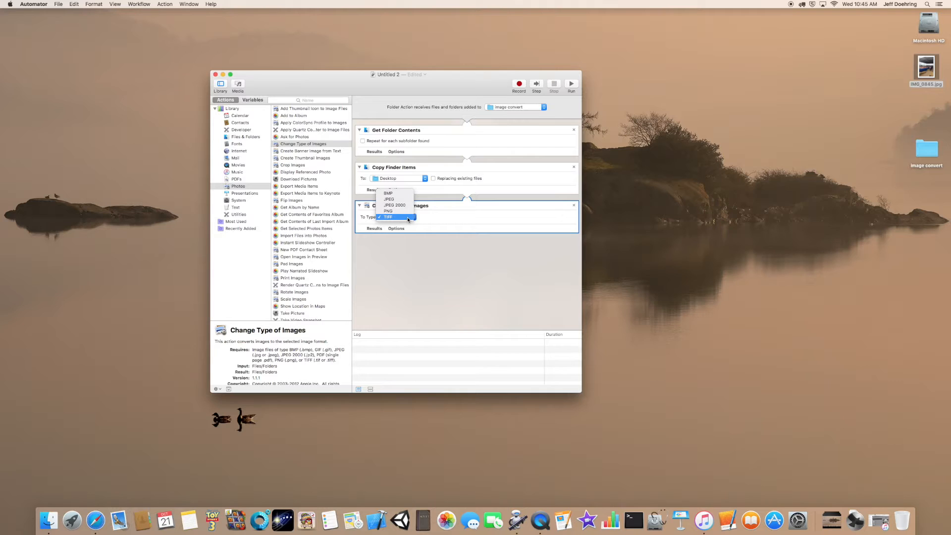
mouse_move(388, 211)
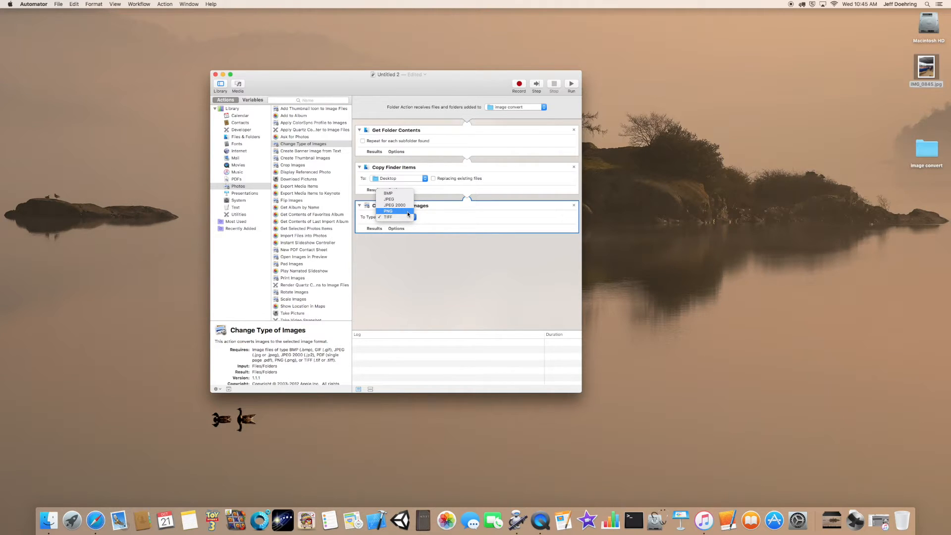
mouse_move(388, 216)
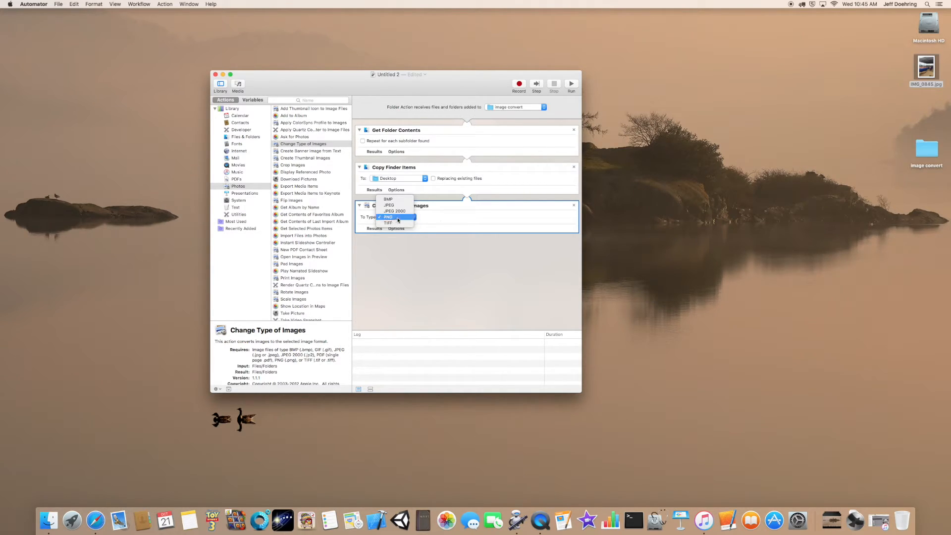
left_click(388, 217)
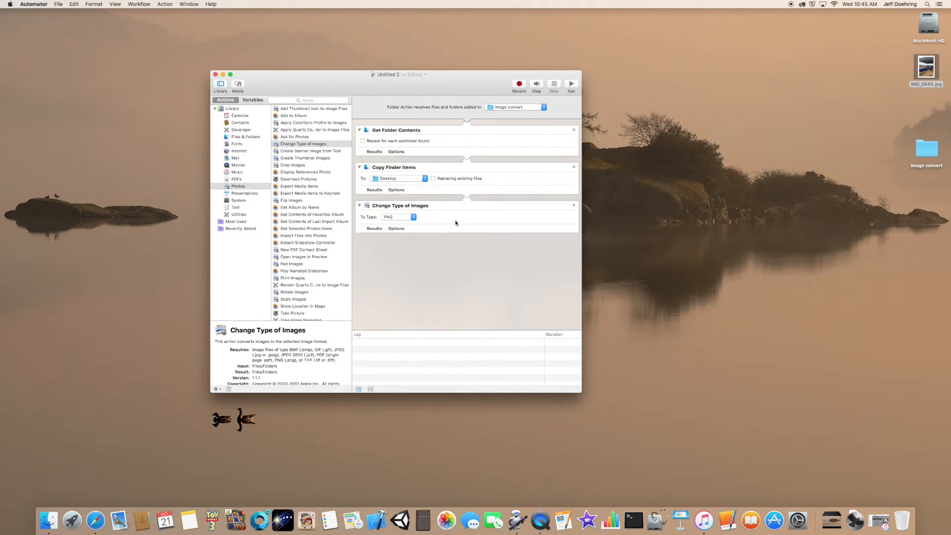
mouse_move(408, 129)
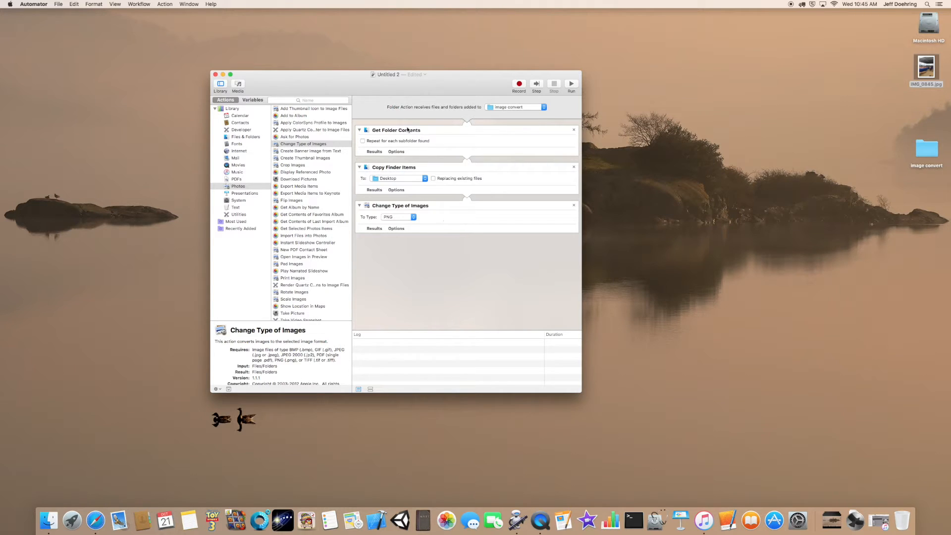
left_click(58, 5)
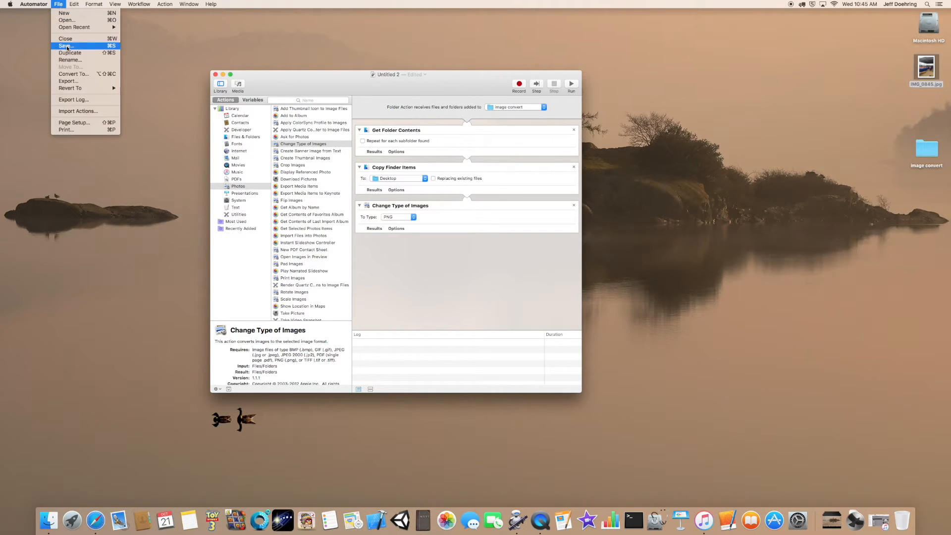
Save the Folder Action workflow under the name 'webphotos', then quit Automator
left_click(65, 45)
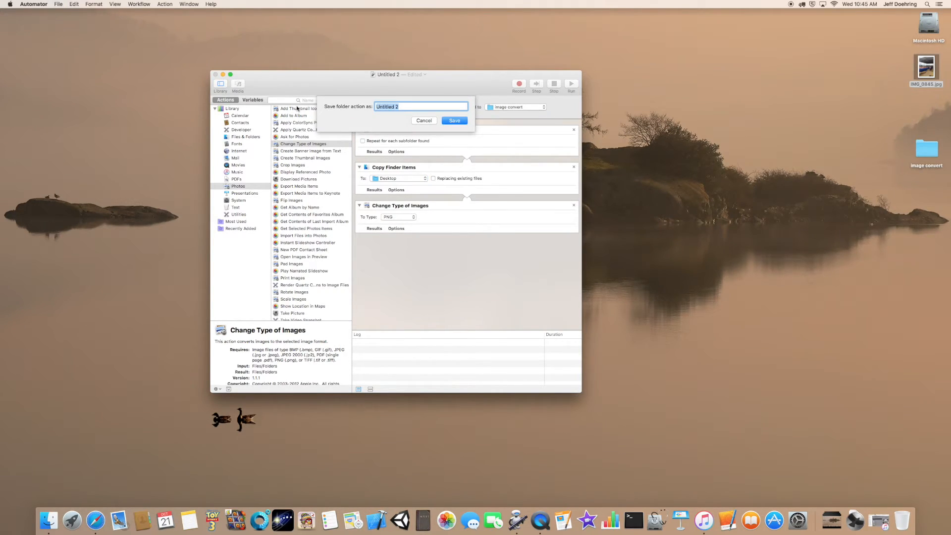
type("web")
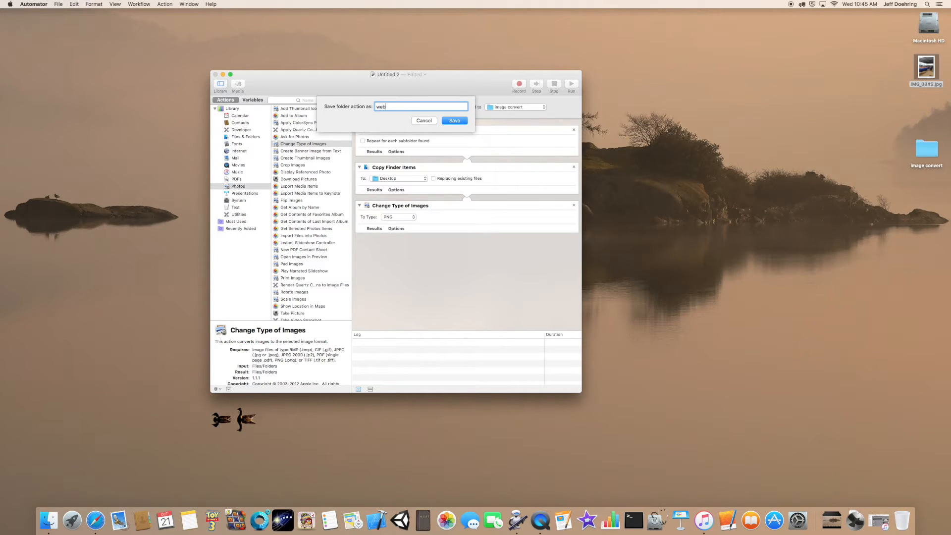
type("phots")
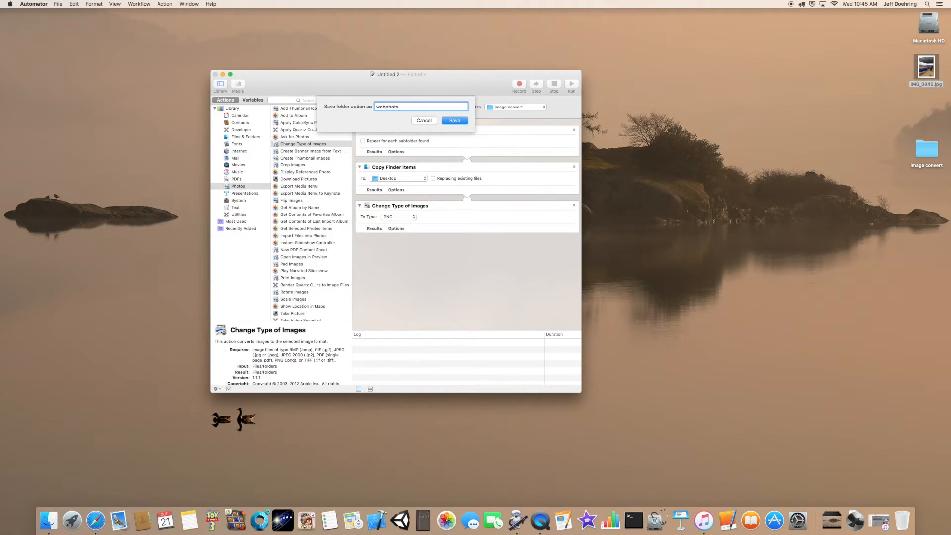
type("o")
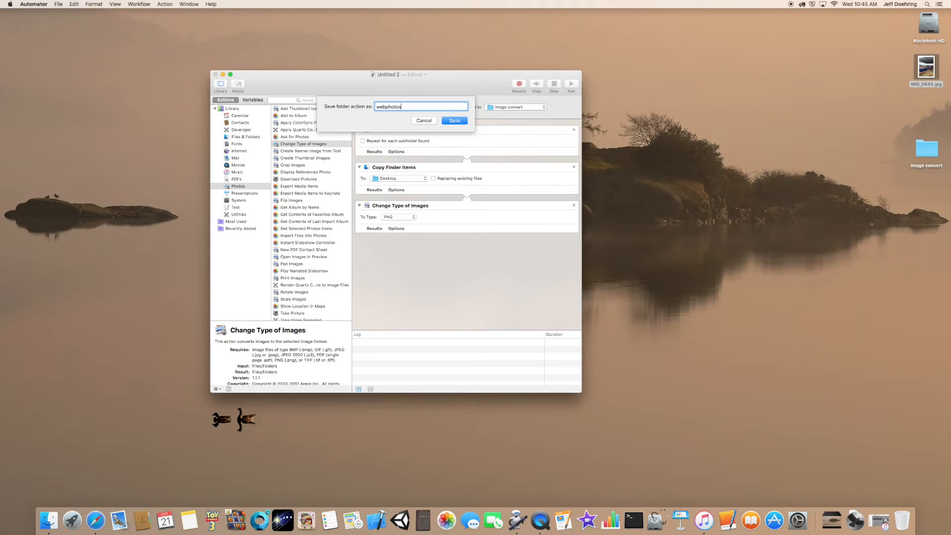
left_click(453, 120)
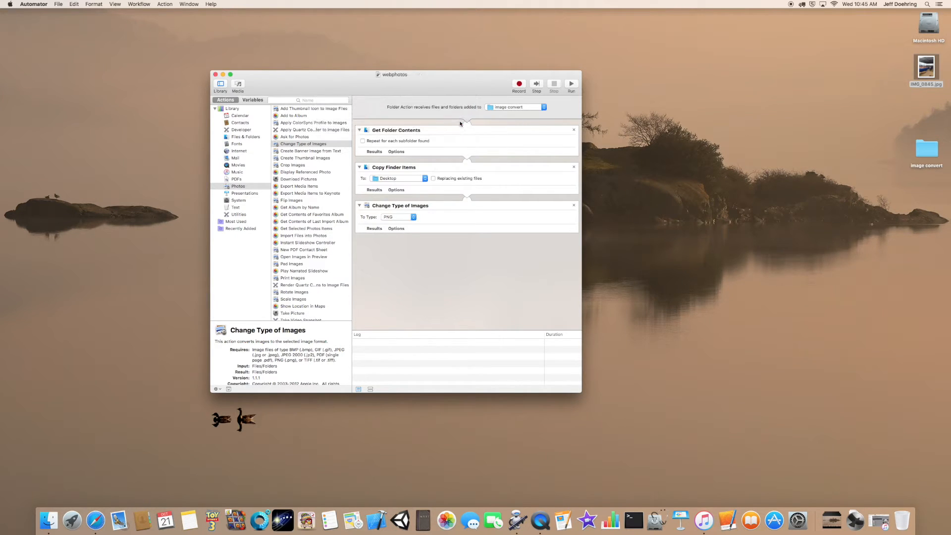
left_click(33, 4)
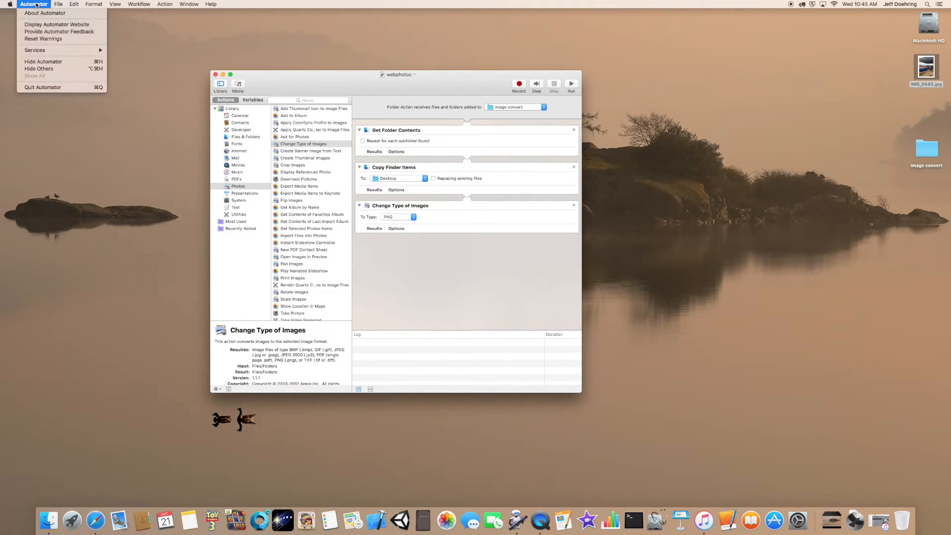
mouse_move(43, 86)
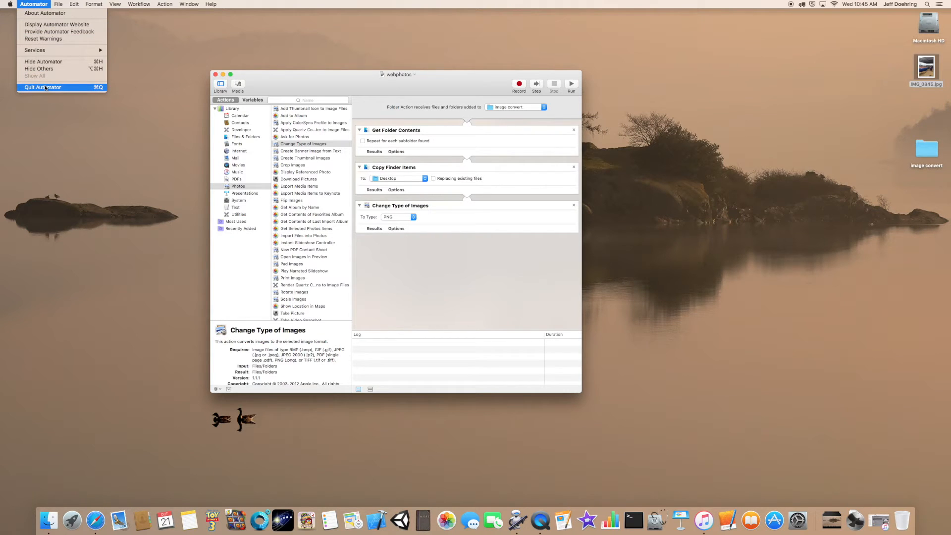
left_click(42, 87)
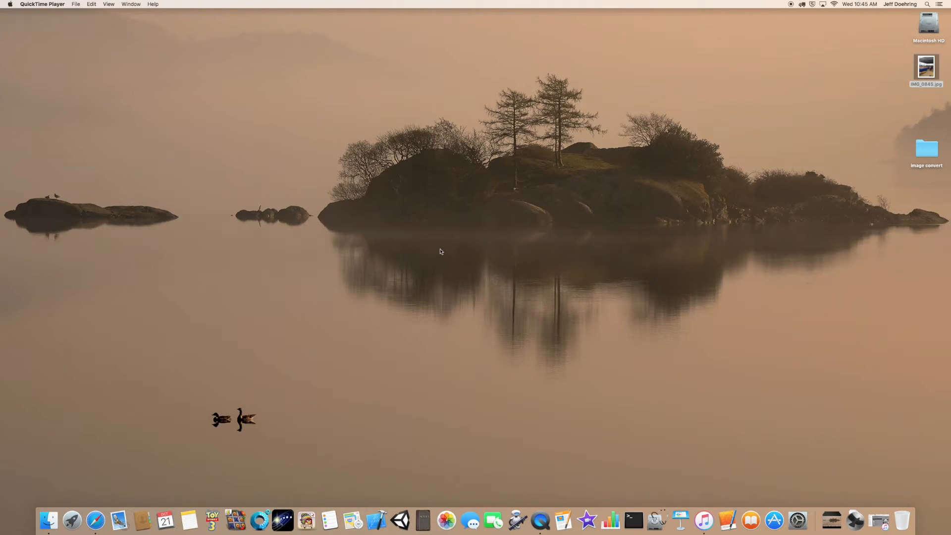
mouse_move(446, 521)
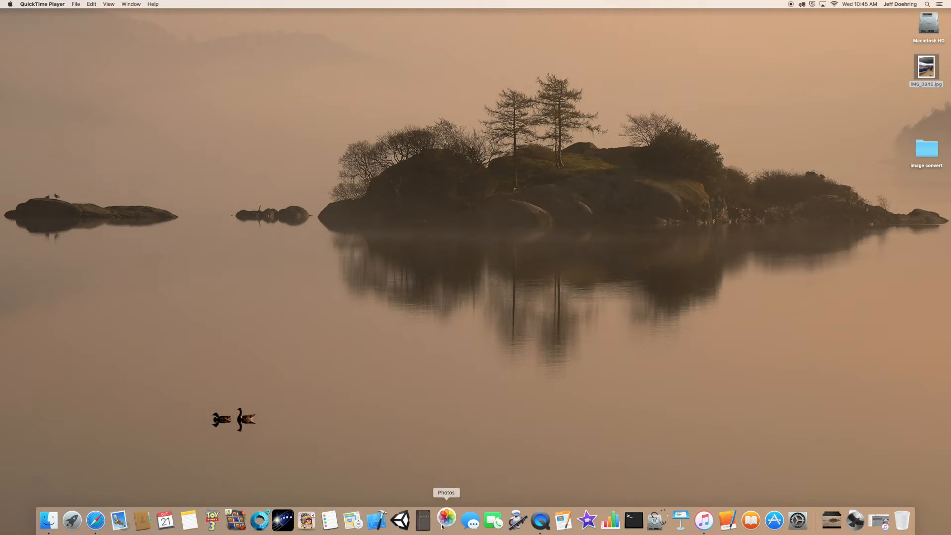
Drag IMG_0843 and IMG_0844 from Photos onto the desktop
left_click(447, 521)
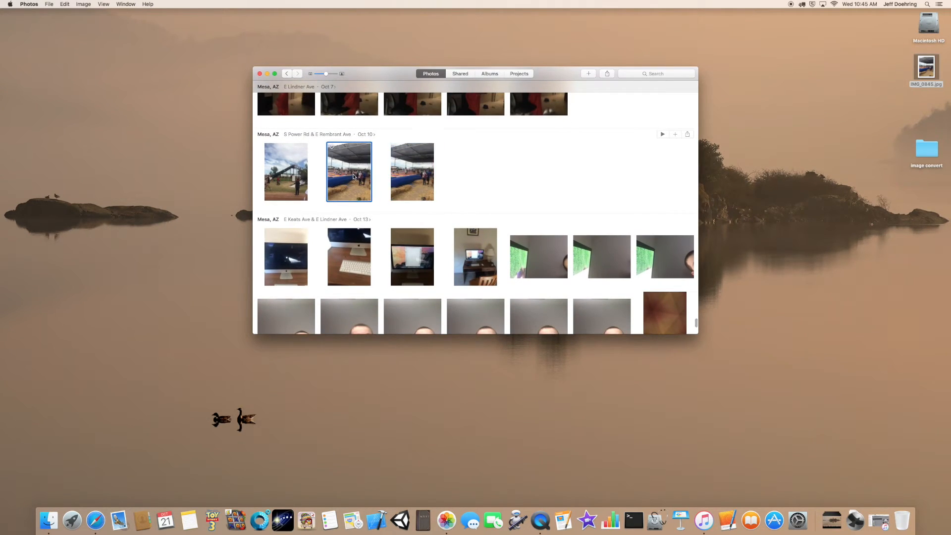
mouse_move(867, 101)
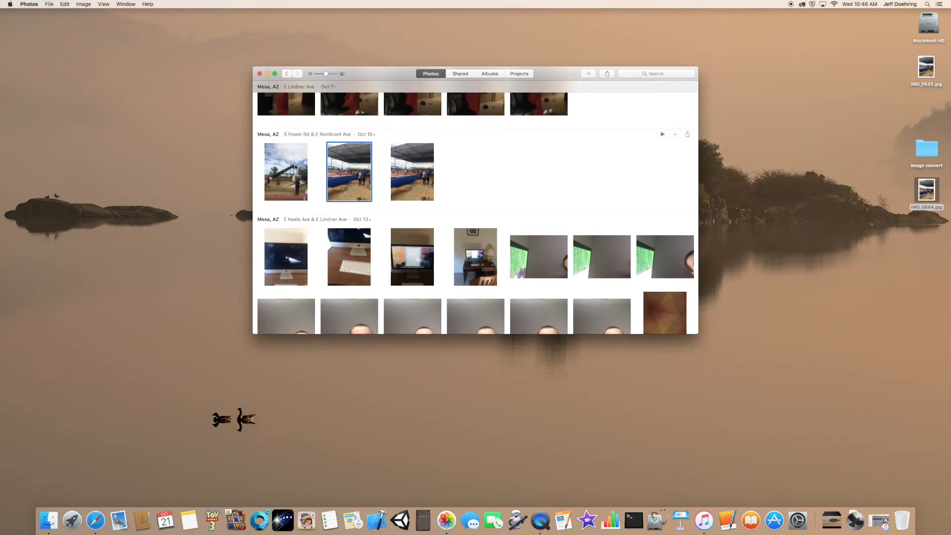
left_click(286, 172)
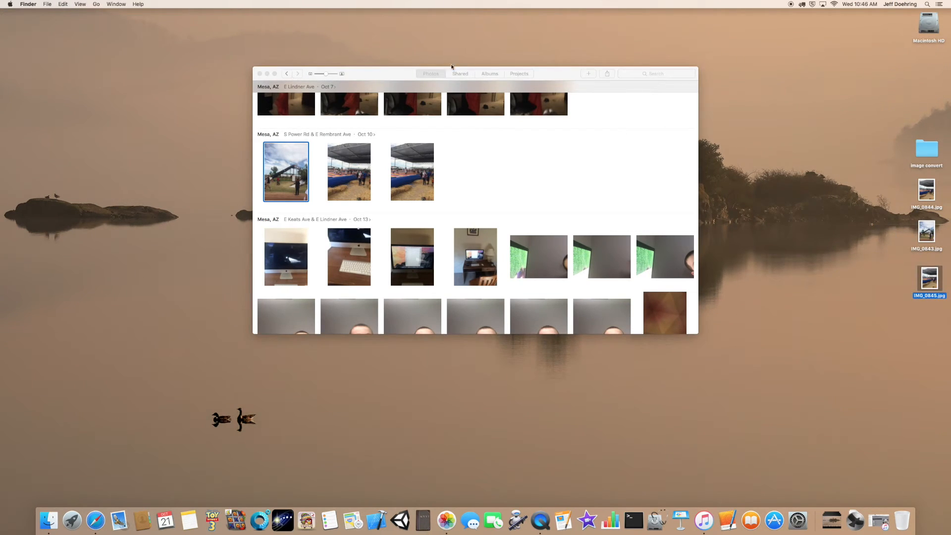
left_click(259, 74)
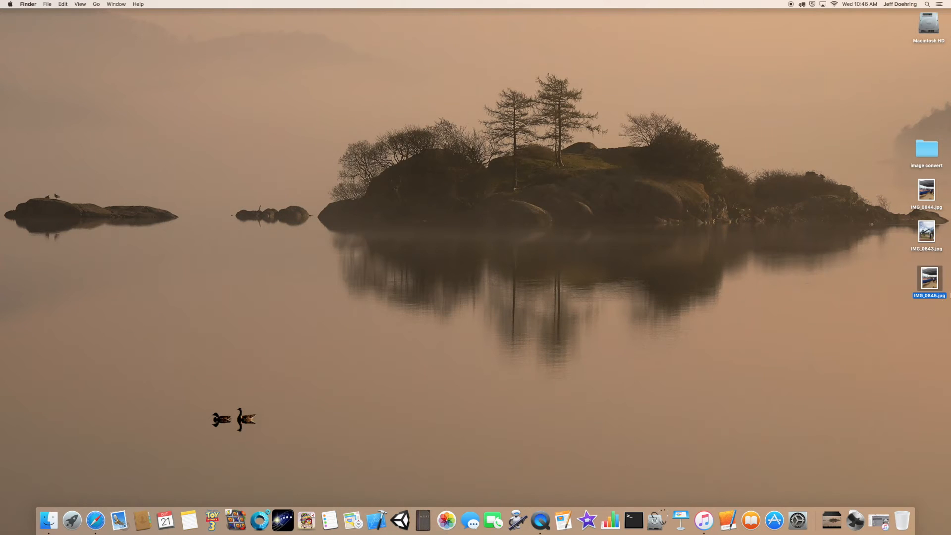
Drop the three JPGs into 'image convert' and open the folder to check its contents
left_click(926, 191)
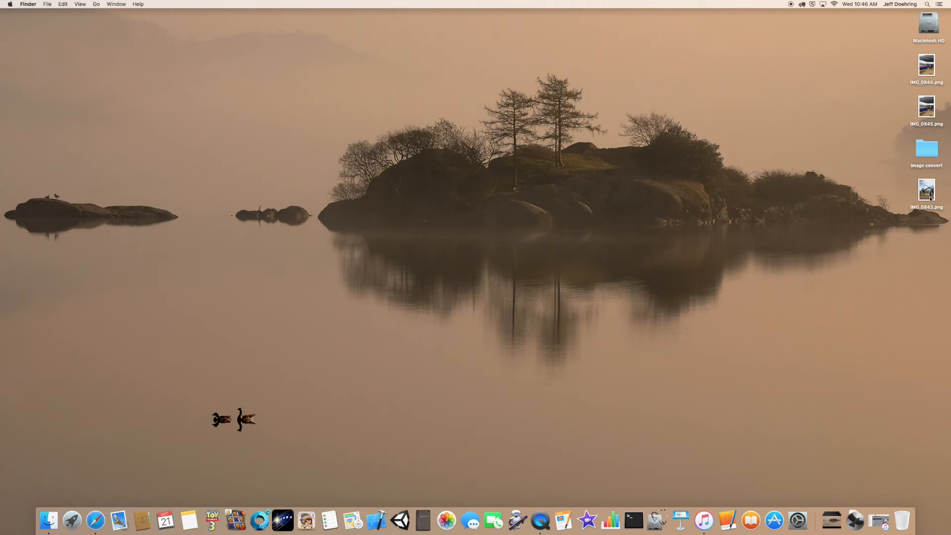
double_click(926, 148)
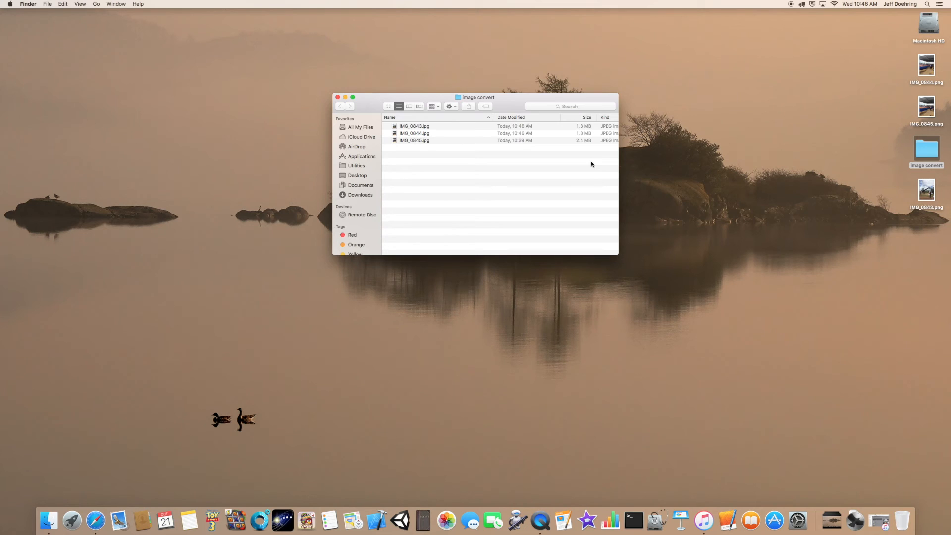
mouse_move(589, 166)
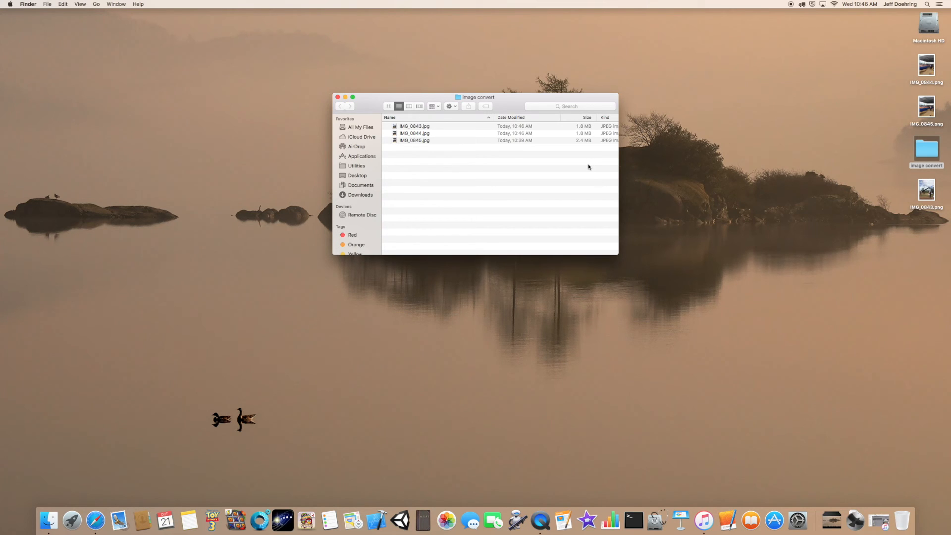